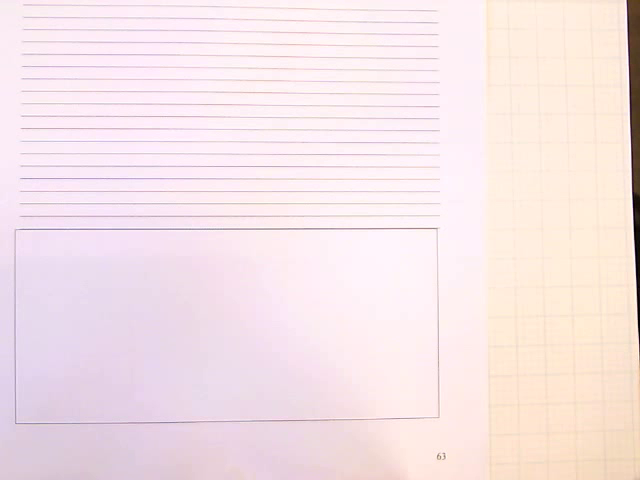
type("COMETS BRING WATER")
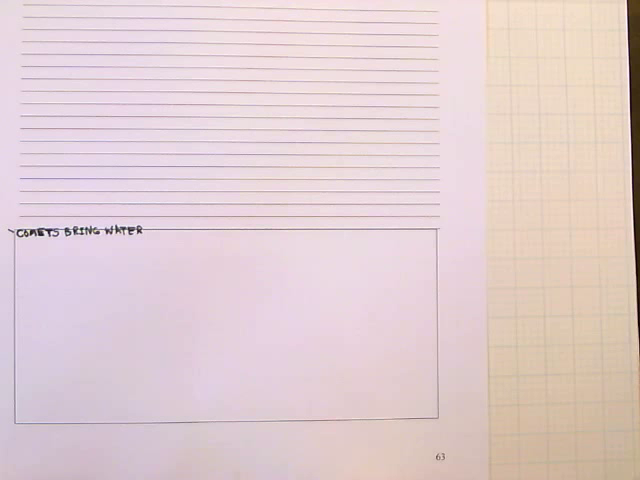
type("THERE IS AN ABUNDANCE OF SMALL ORGANIC MOLECULES")
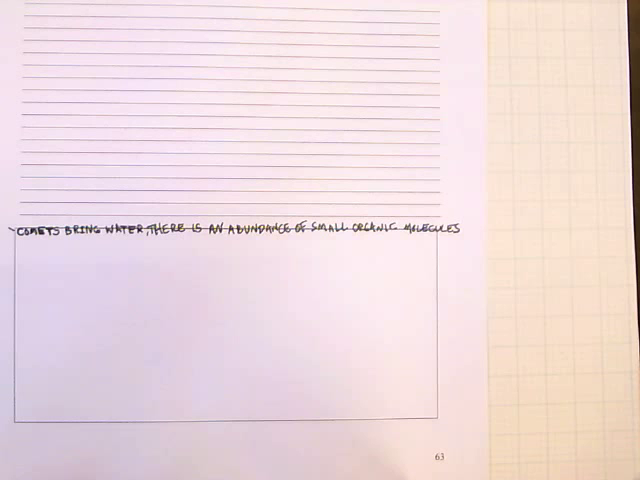
type("VOLCANIC ACTIVITY AND WEATHERING BRING ENERGY, IONS, MORE MOLECULES TO THIS PRIMORDIAL SOUP.")
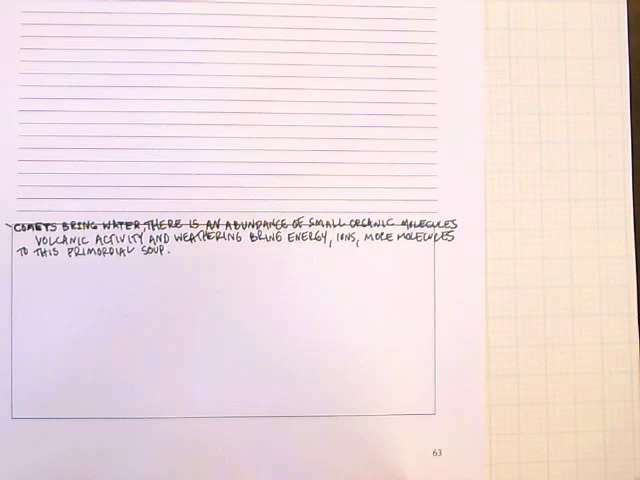
type("SUN AND LIGHTNING SUPPLY ADDITIONAL ENERGY.")
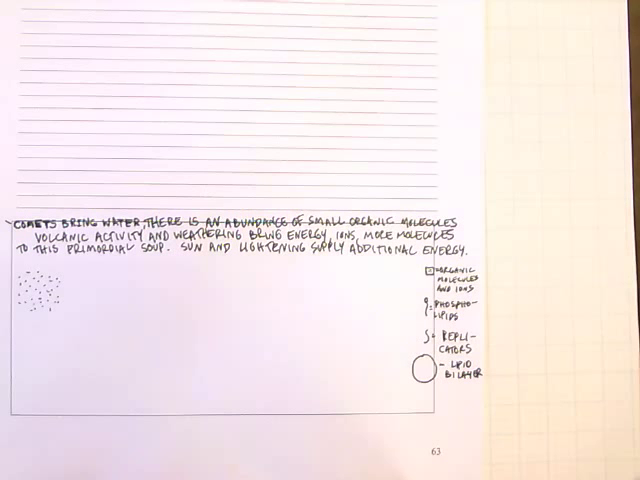
type("STABLE MOLECULES")
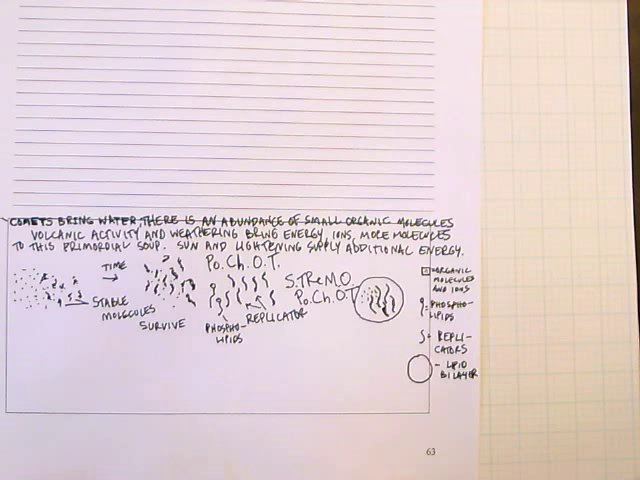
type("PROTOBIONT or PROBIONT")
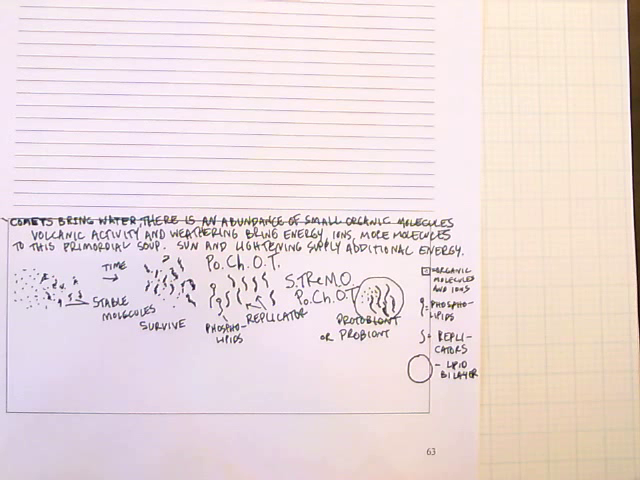
type("PROKARYOTE")
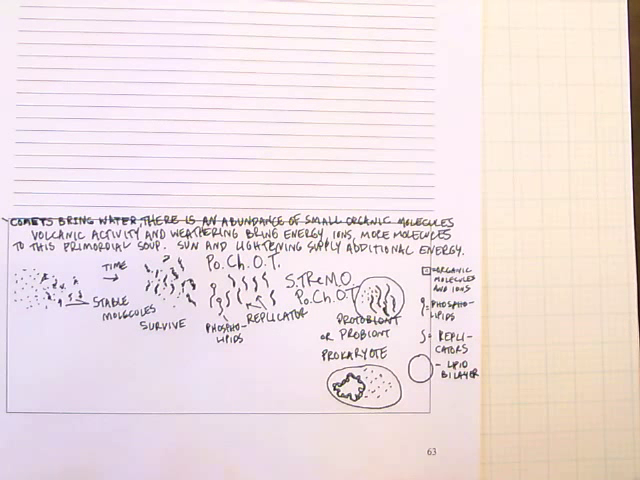
type("H.E.R.P.B.R.I.N.G")
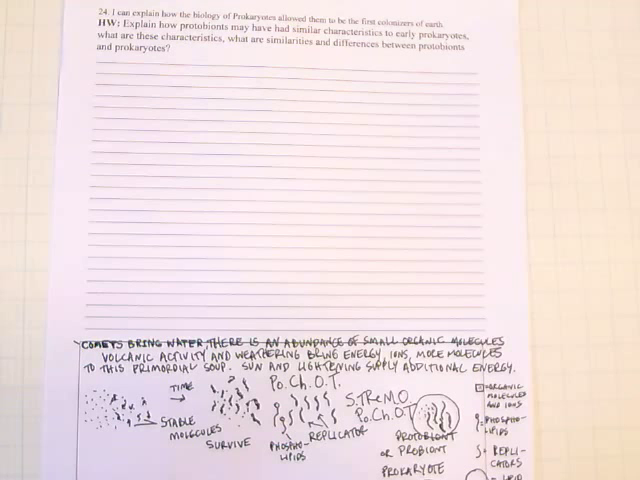
type("PROBIONT OR PROTOBIONT IS A GROUP OF ORGANIC MOLECULES IONS AND REPLICATORS SURROUNDED BY A LIPID BI-LAYER. IT IS")
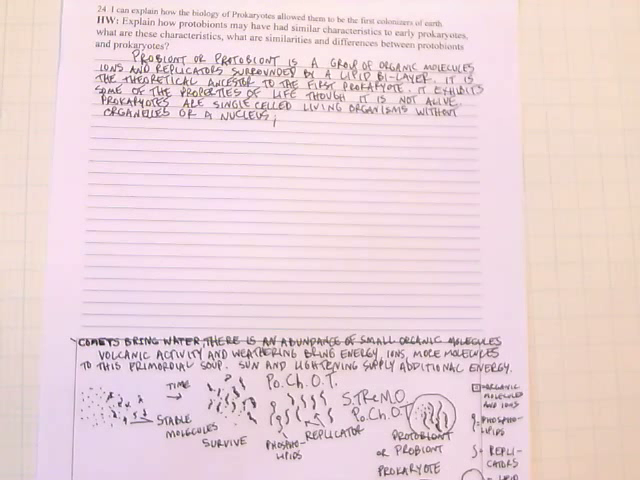
type("they exhibit all of the properties of life")
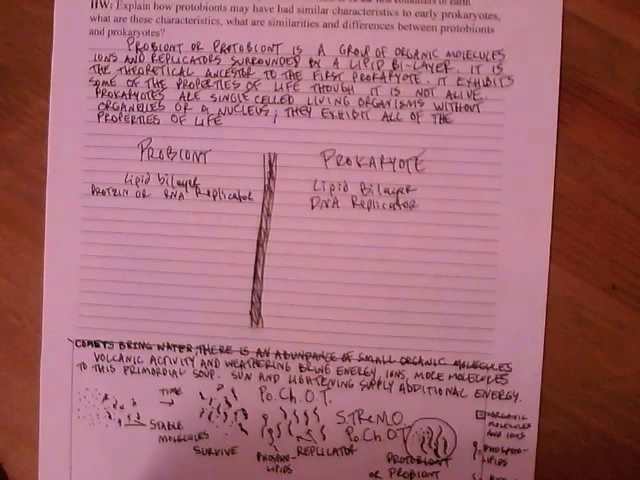
type("ALL THE PROPERTIES OF LIFE")
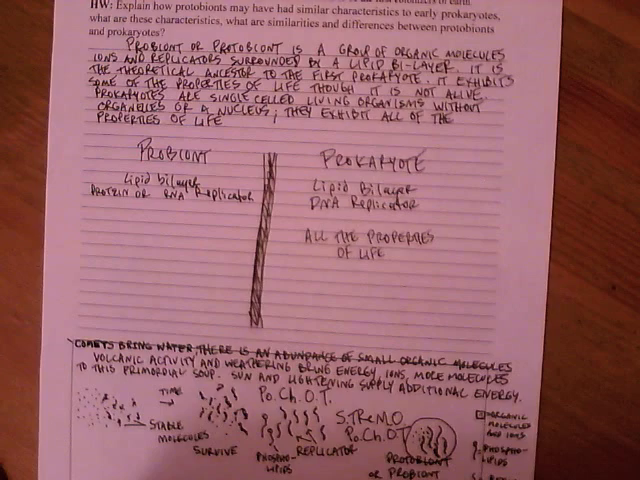
type("SOME OF THE PROPERTIES OF LIFE")
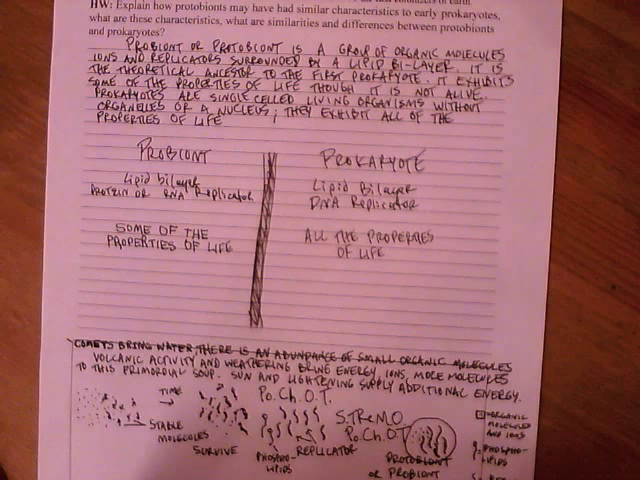
type("REST ARE ABSENT (ONE INDIVIDUAL COULD GET THESE)")
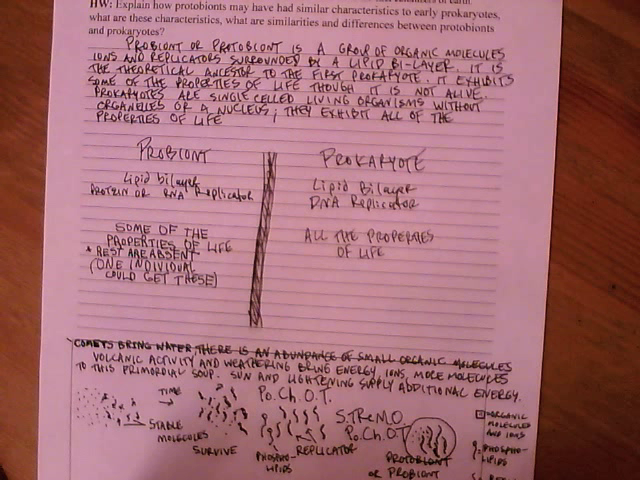